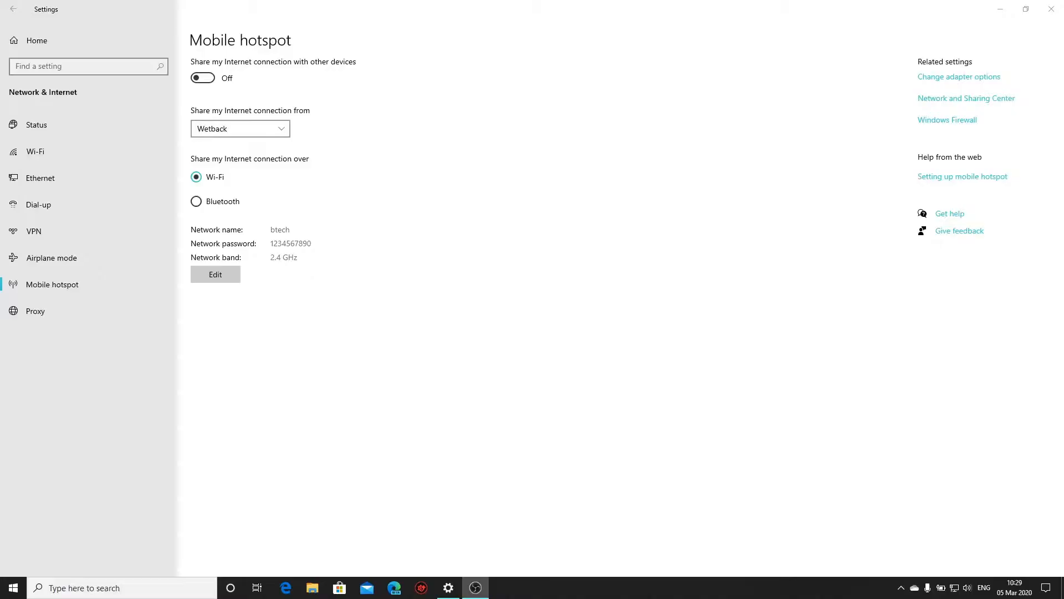
pyautogui.moveTo(580, 258)
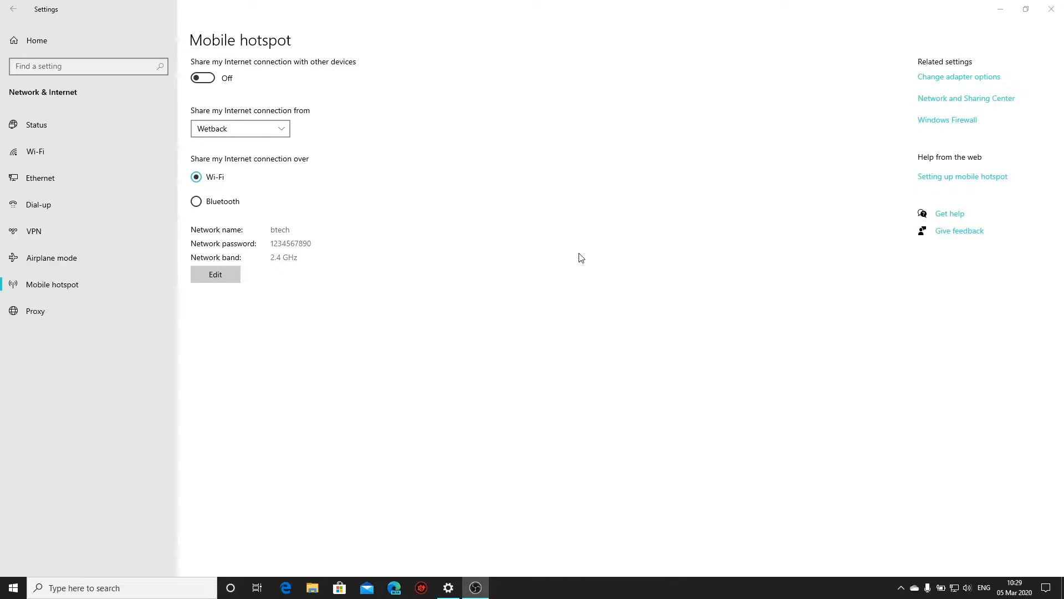
pyautogui.moveTo(468, 33)
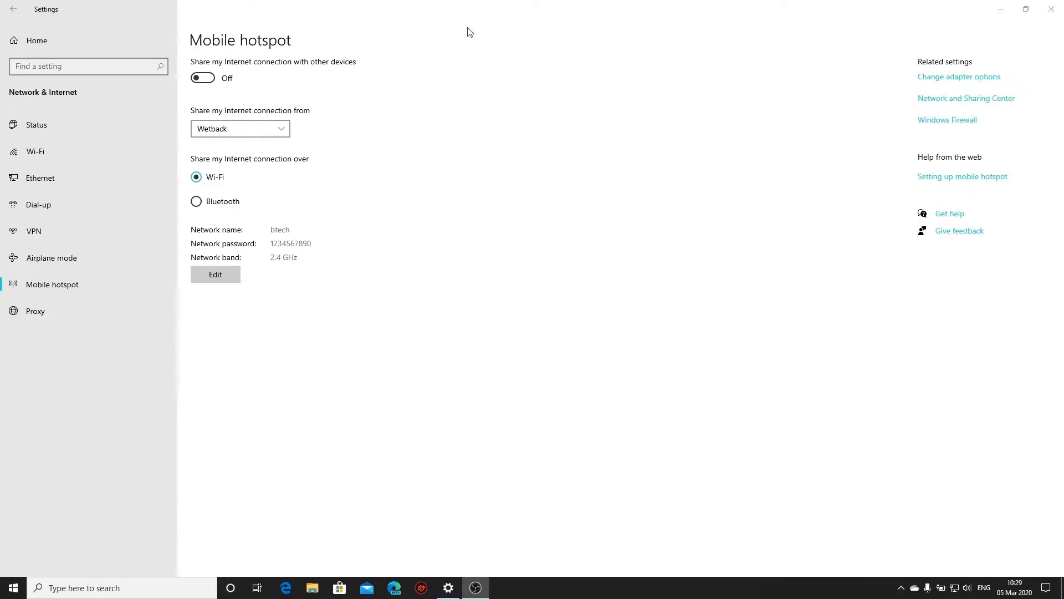
pyautogui.moveTo(261, 235)
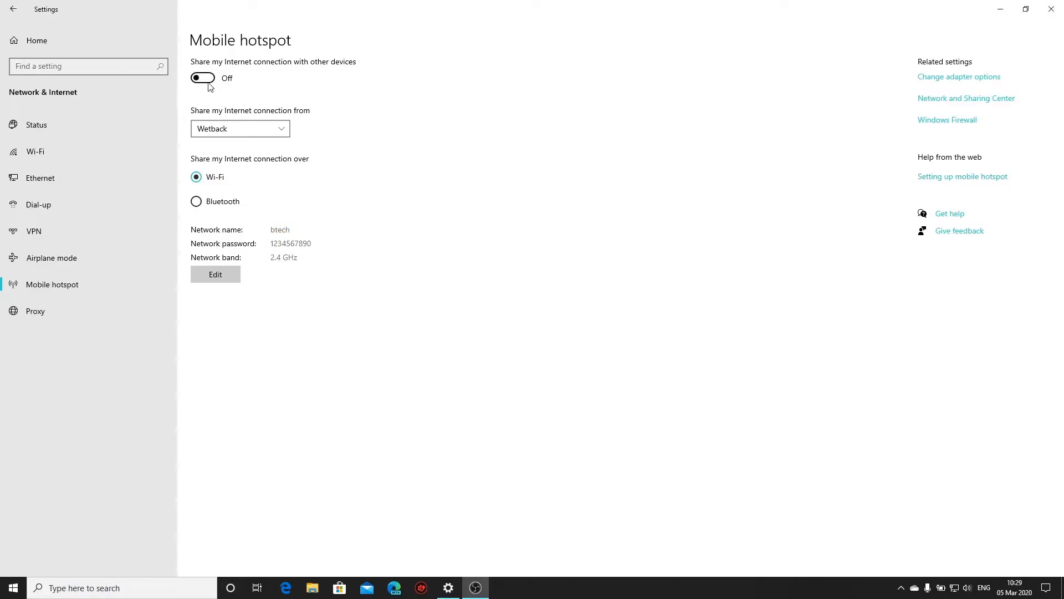
# Toggle 'Share my Internet connection with other devices' and dismiss the can't-set-up error
pyautogui.click(202, 77)
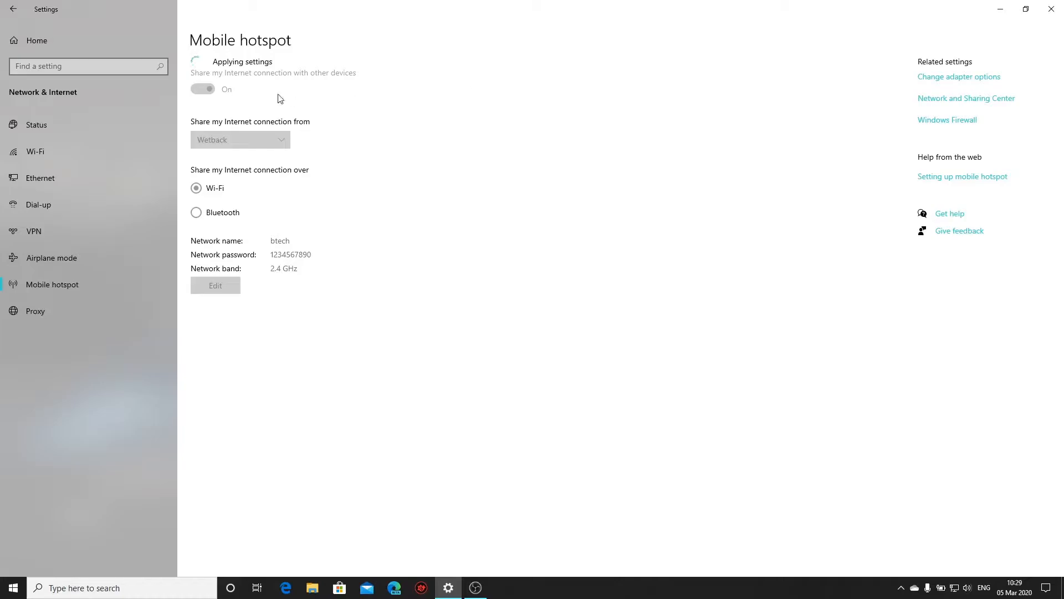
pyautogui.moveTo(490, 178)
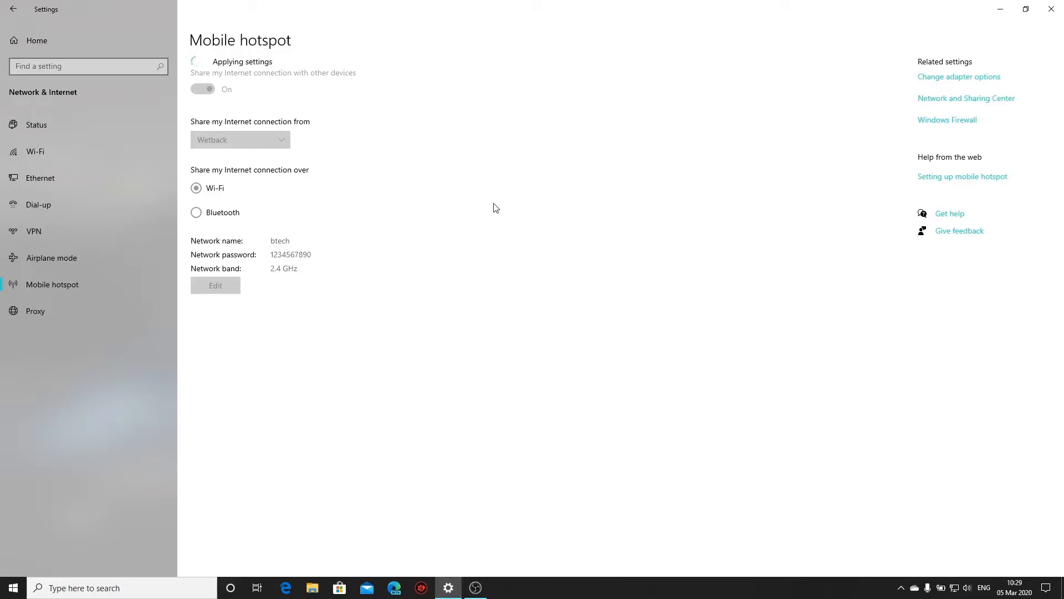
pyautogui.click(202, 91)
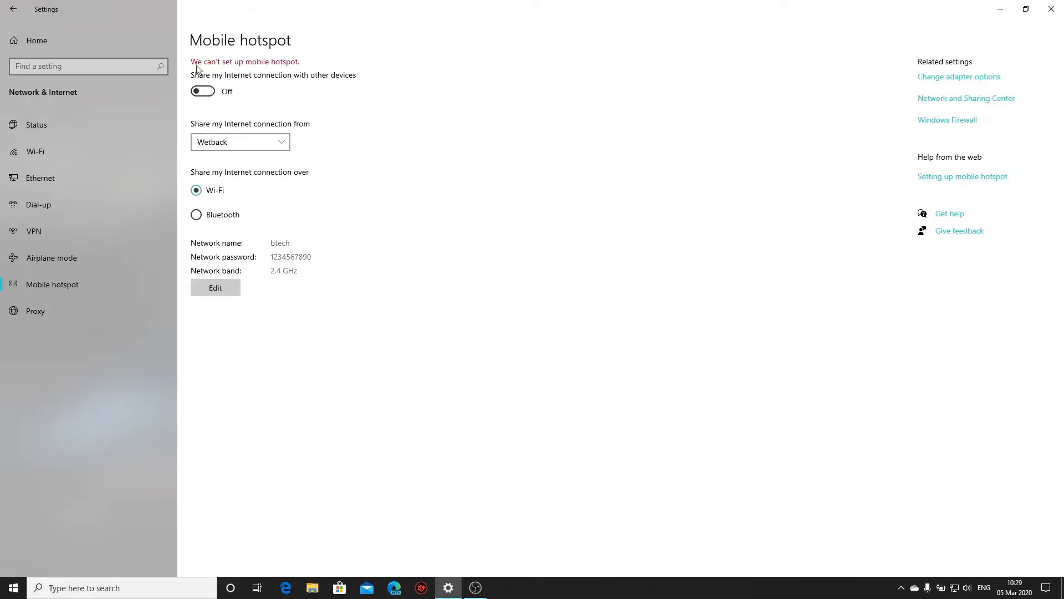
pyautogui.moveTo(532, 57)
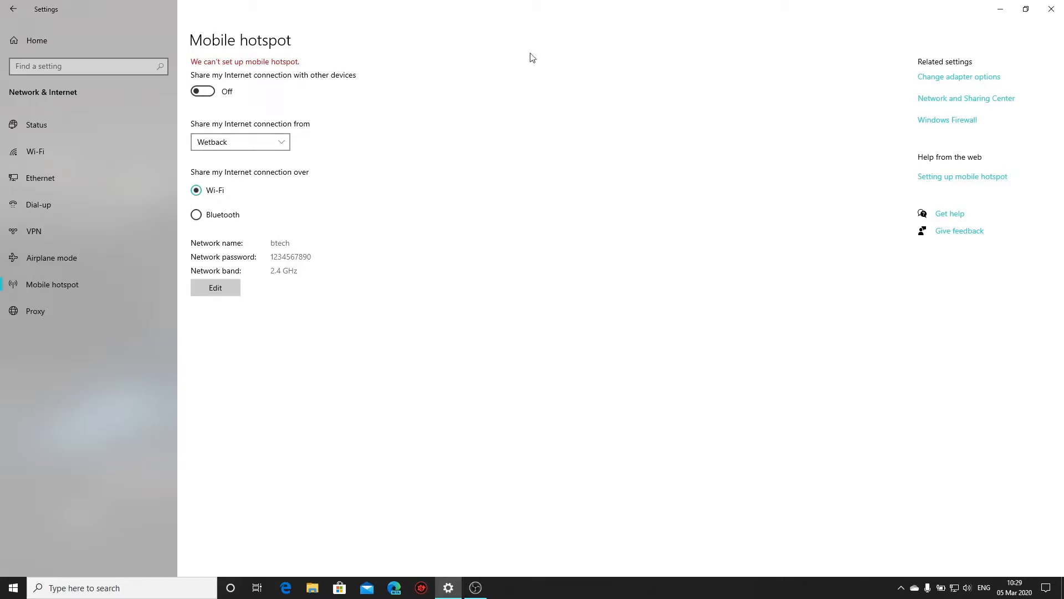
pyautogui.moveTo(562, 357)
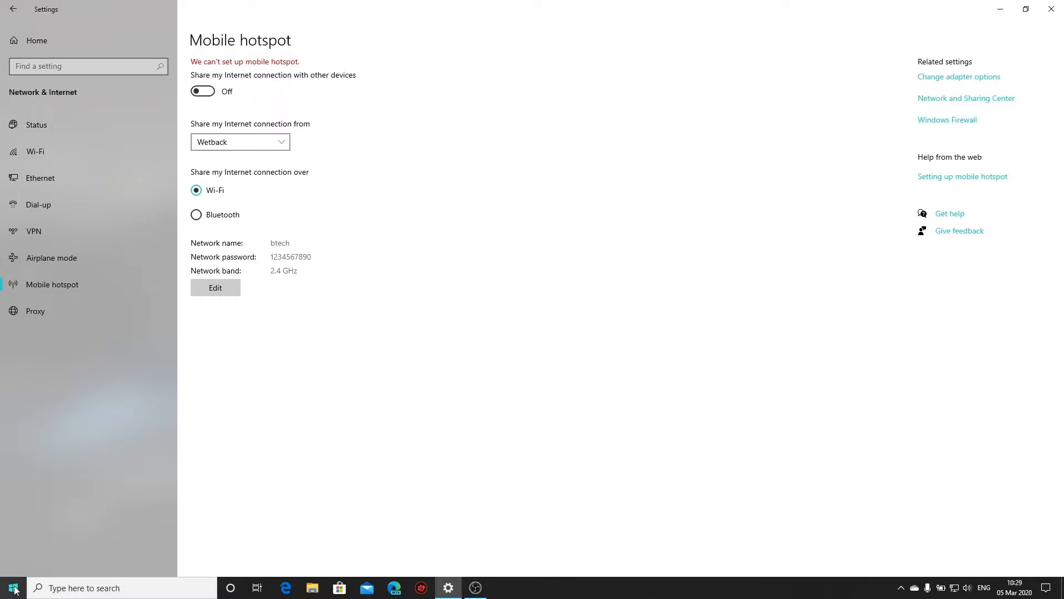
# Launch the Services app from the Start menu search
pyautogui.click(13, 587)
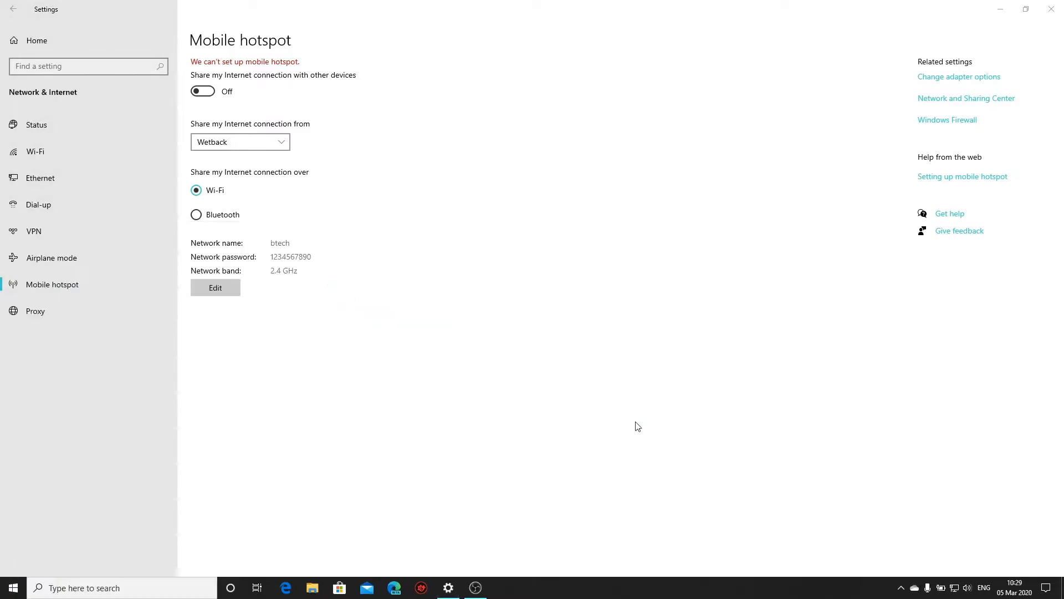
pyautogui.click(502, 588)
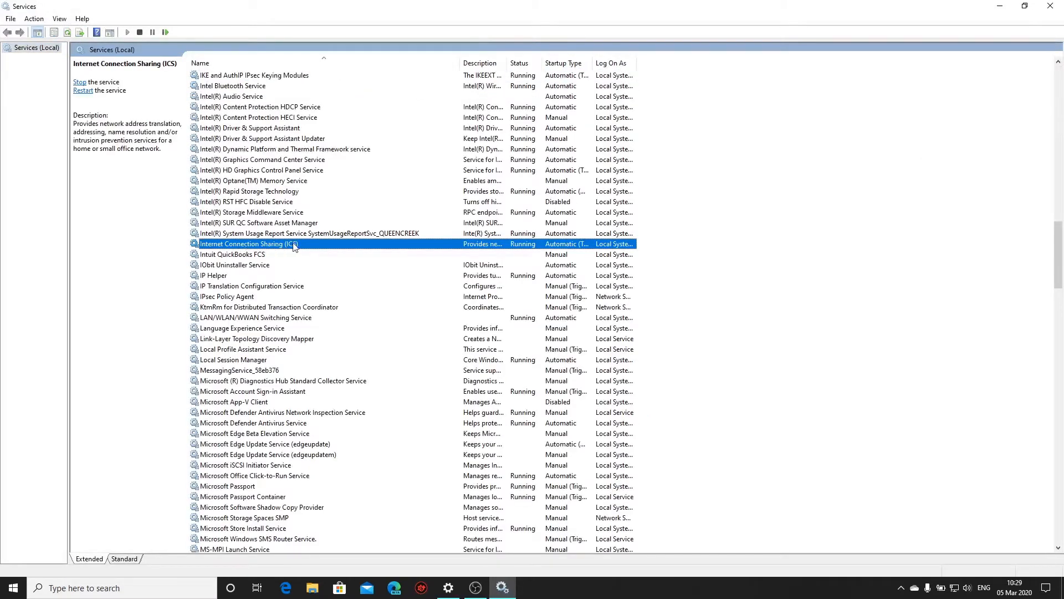
# Set Internet Connection Sharing (ICS) startup type to Automatic, confirm, and return to Mobile hotspot
pyautogui.doubleClick(248, 242)
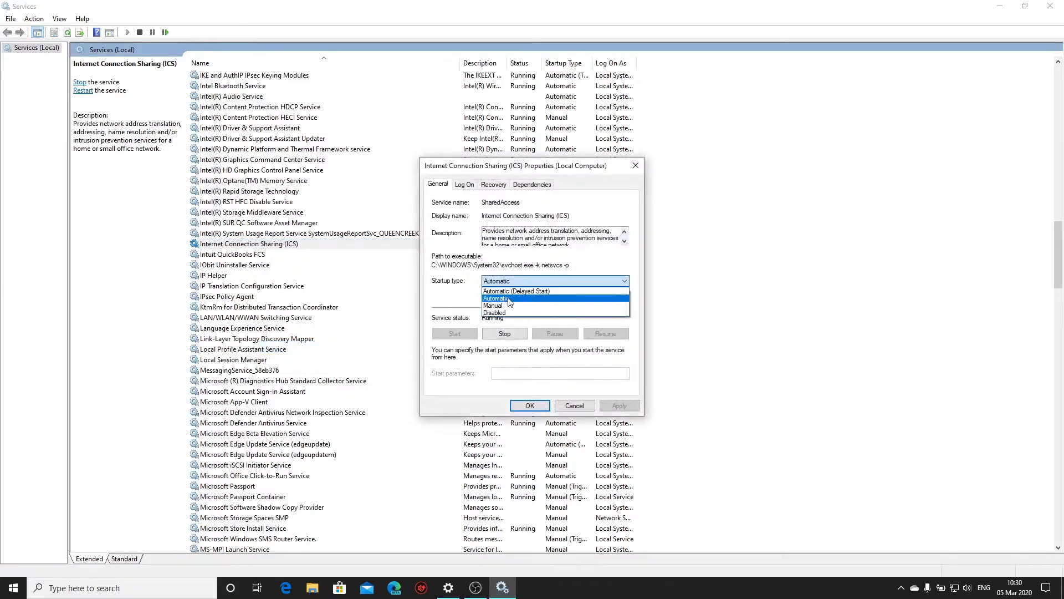
pyautogui.click(498, 299)
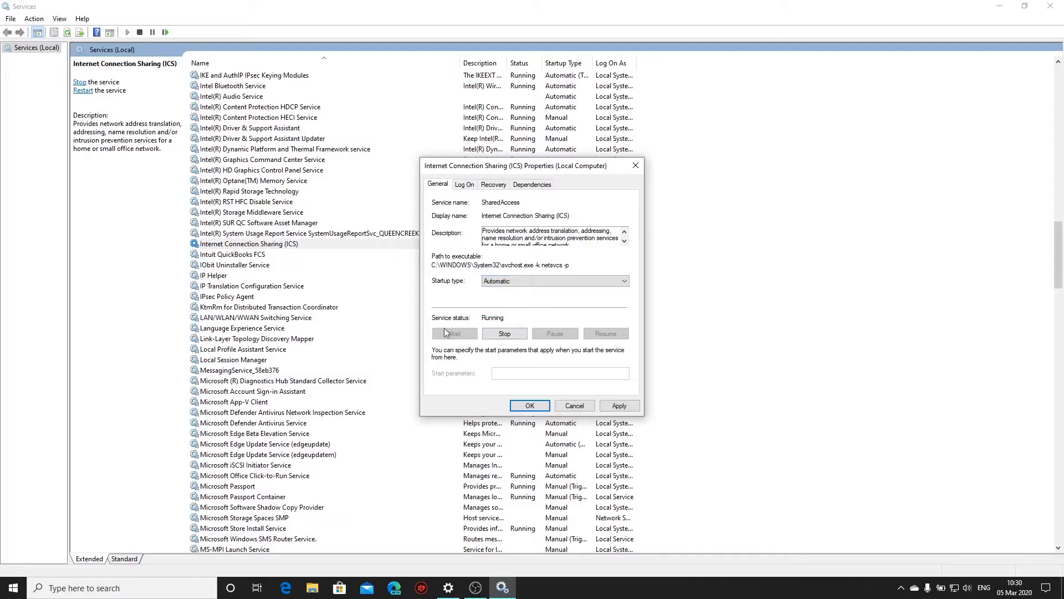
pyautogui.click(528, 405)
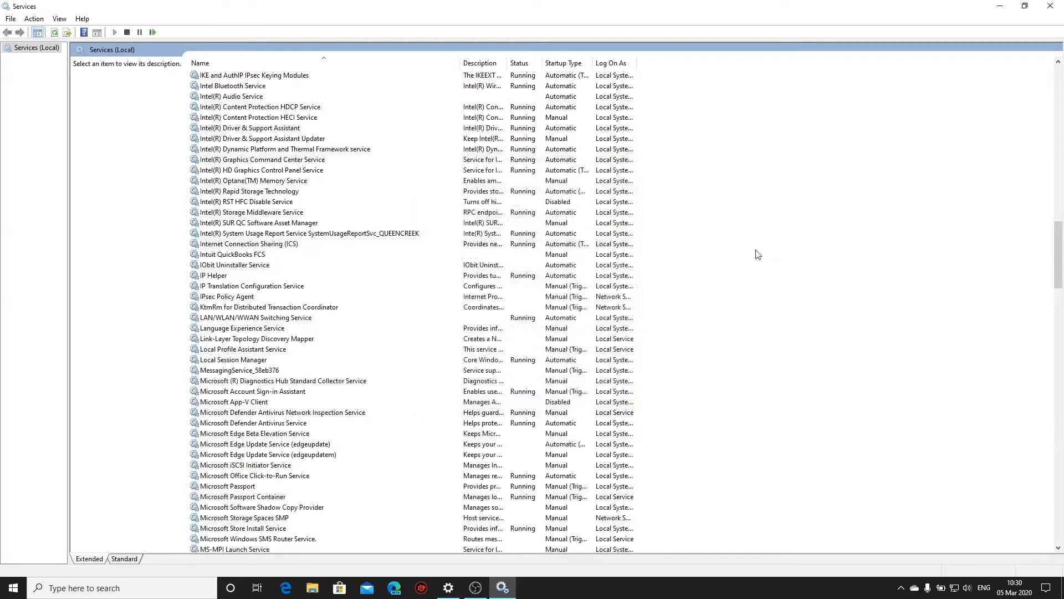
pyautogui.click(248, 242)
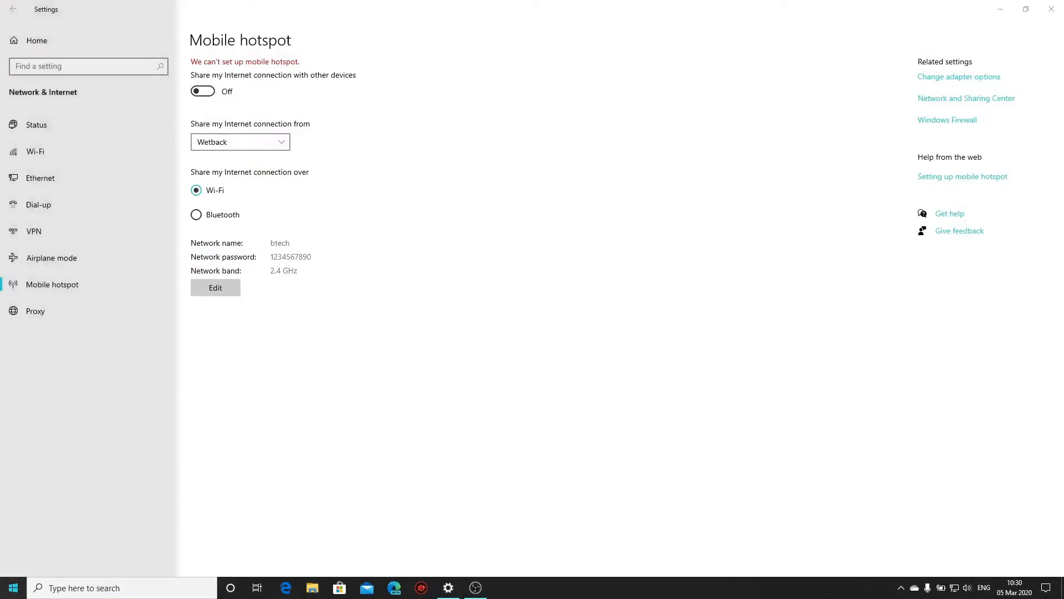
# Open Device Manager from the Start menu to view Network adapters
pyautogui.click(10, 587)
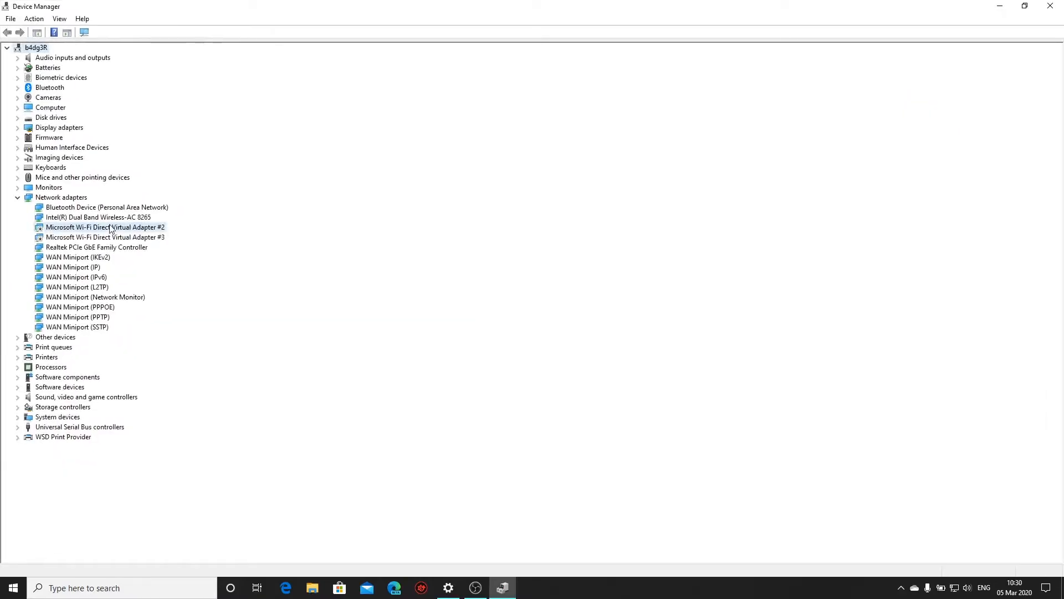
# Enable Microsoft Wi-Fi Direct Virtual Adapter #2 from its right-click menu
pyautogui.rightClick(105, 227)
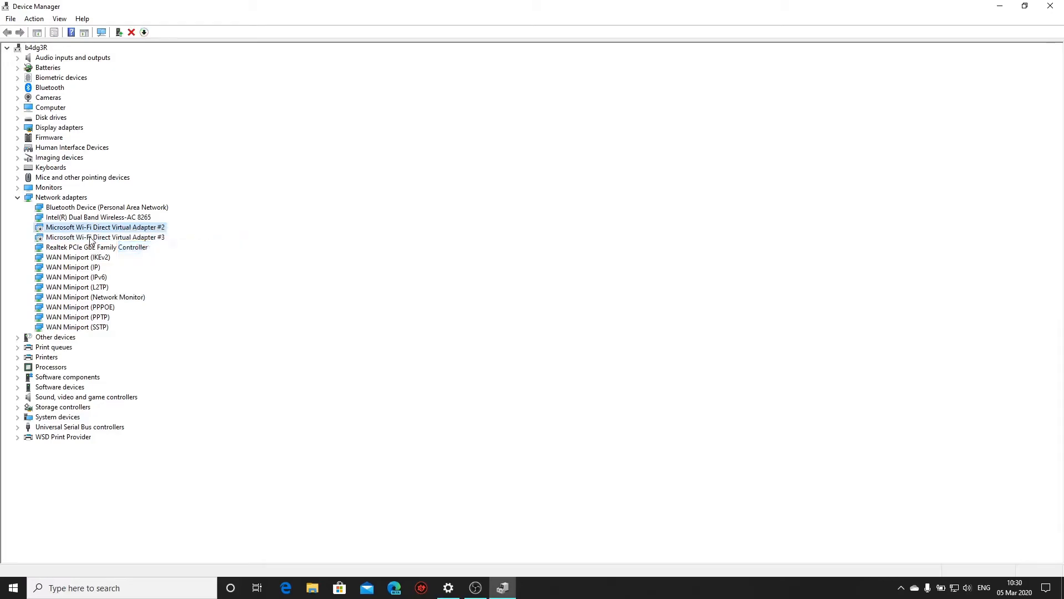
pyautogui.click(144, 32)
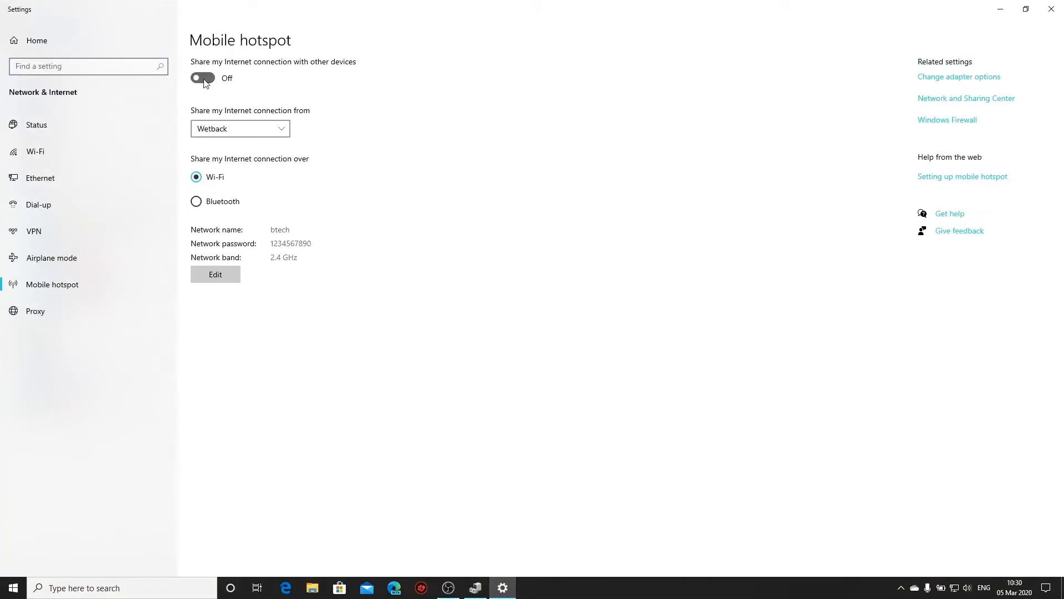
# Turn on 'Share my Internet connection with other devices', showing 0 of 8 devices connected
pyautogui.click(202, 77)
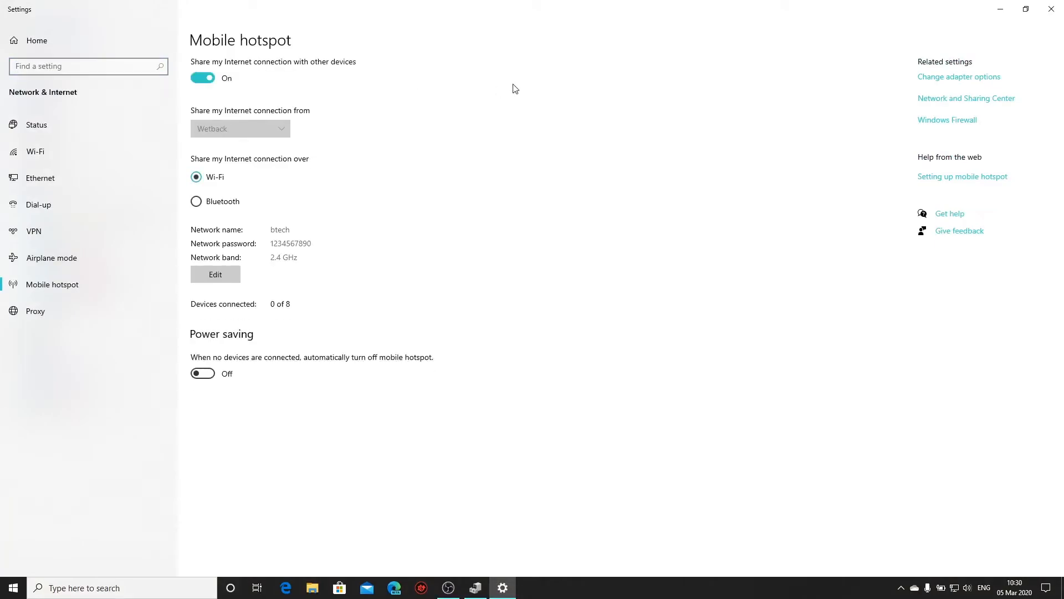
pyautogui.moveTo(517, 232)
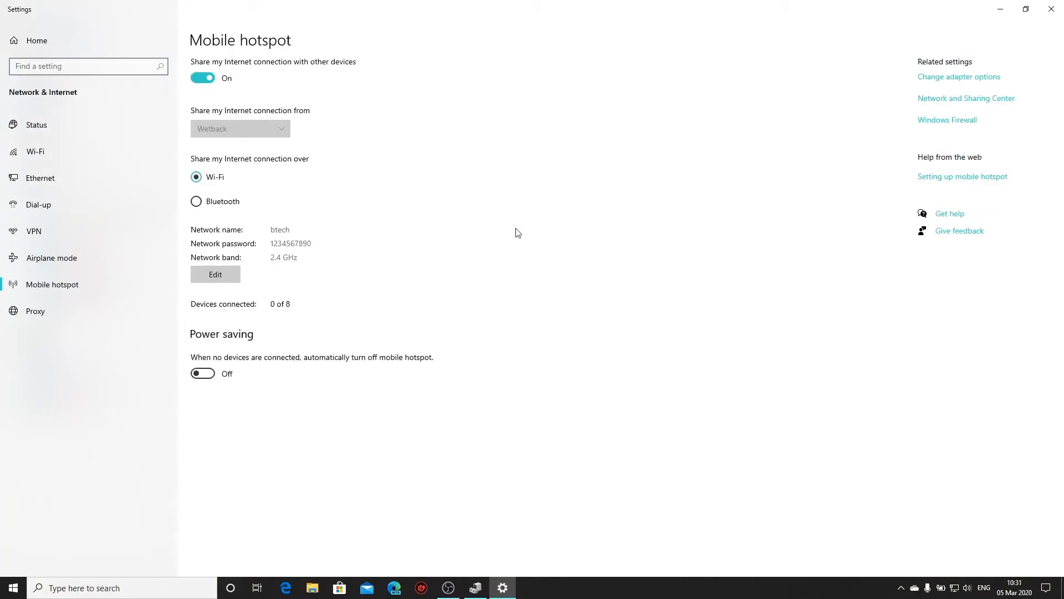